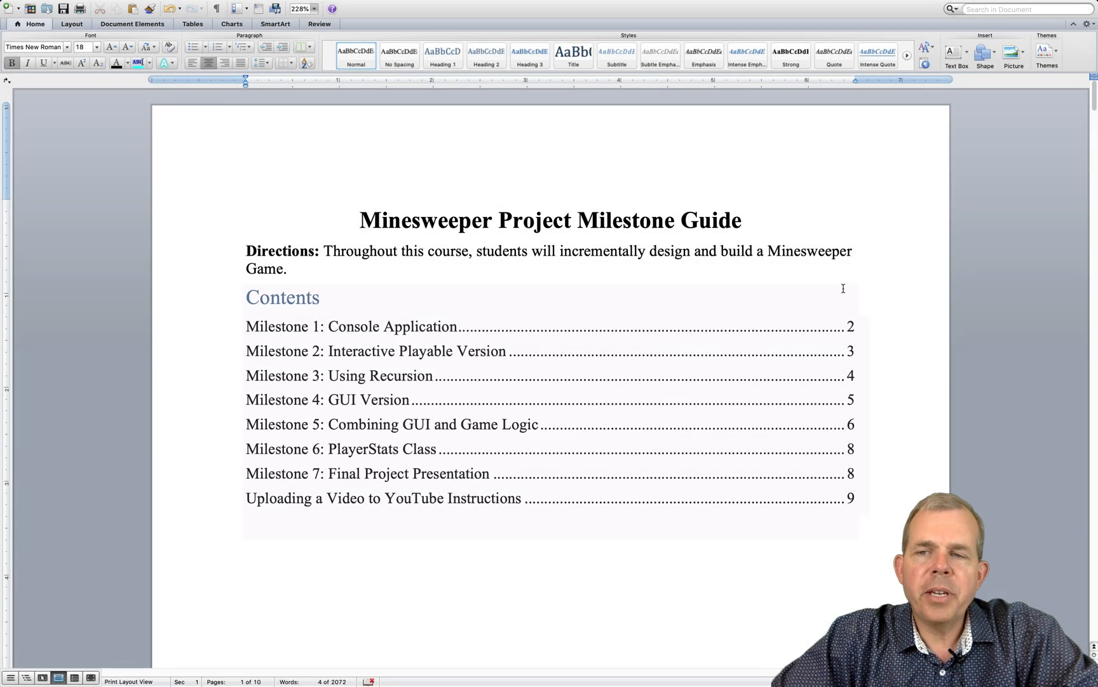
# - Scroll the guide down to the Milestone 5: Combining GUI and Game Logic section and its Execution list
pyautogui.scroll(-3)
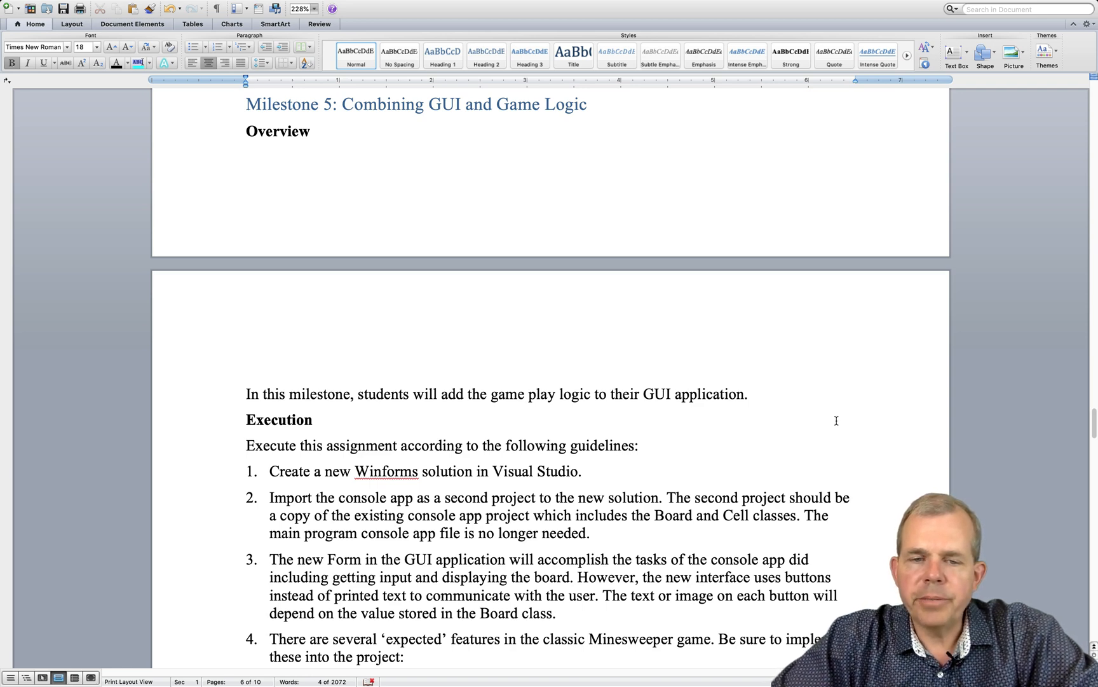
pyautogui.scroll(-3)
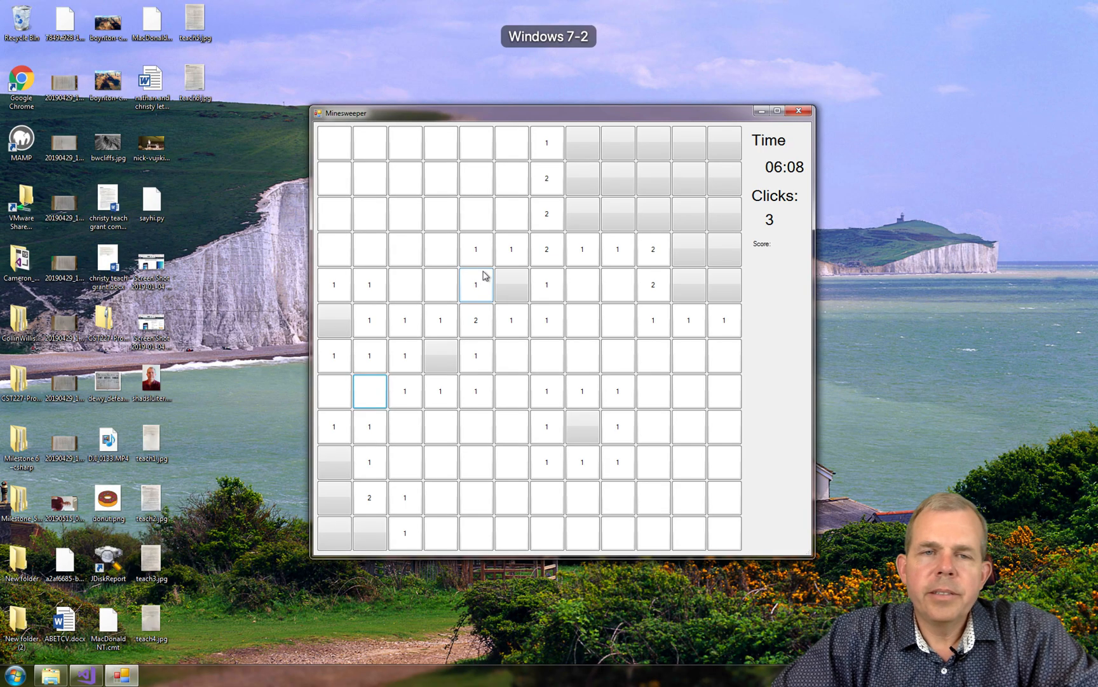
pyautogui.moveTo(576, 129)
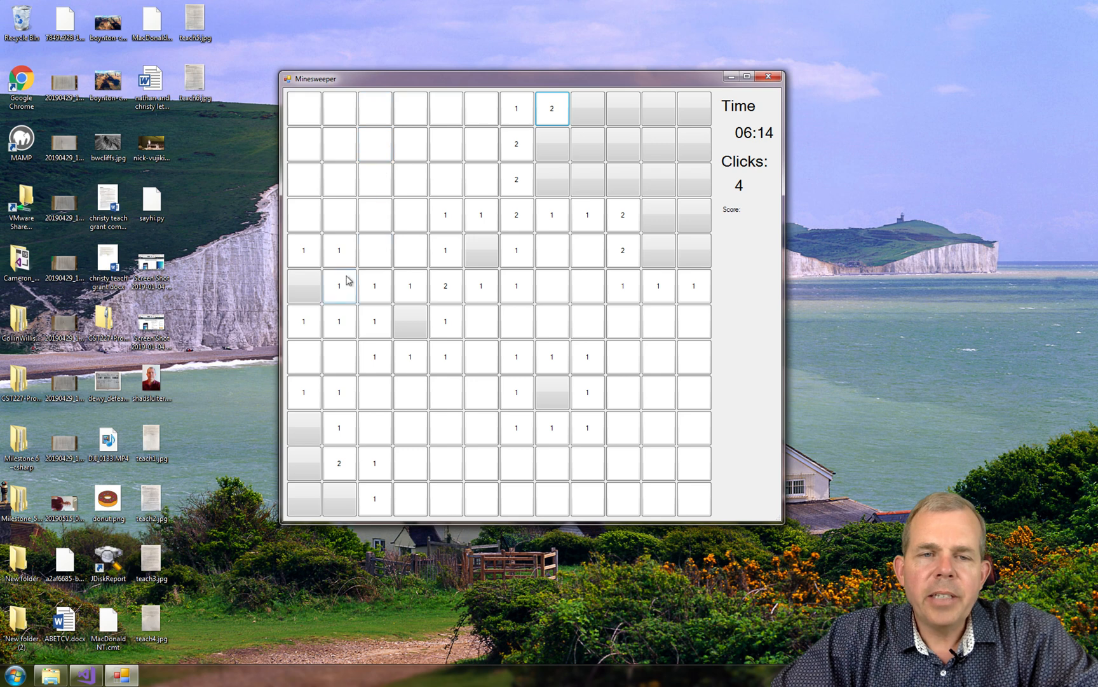
# - Reveal a hidden bomb cell, ending the game with the 'Bomb! you lose' message
pyautogui.click(304, 285)
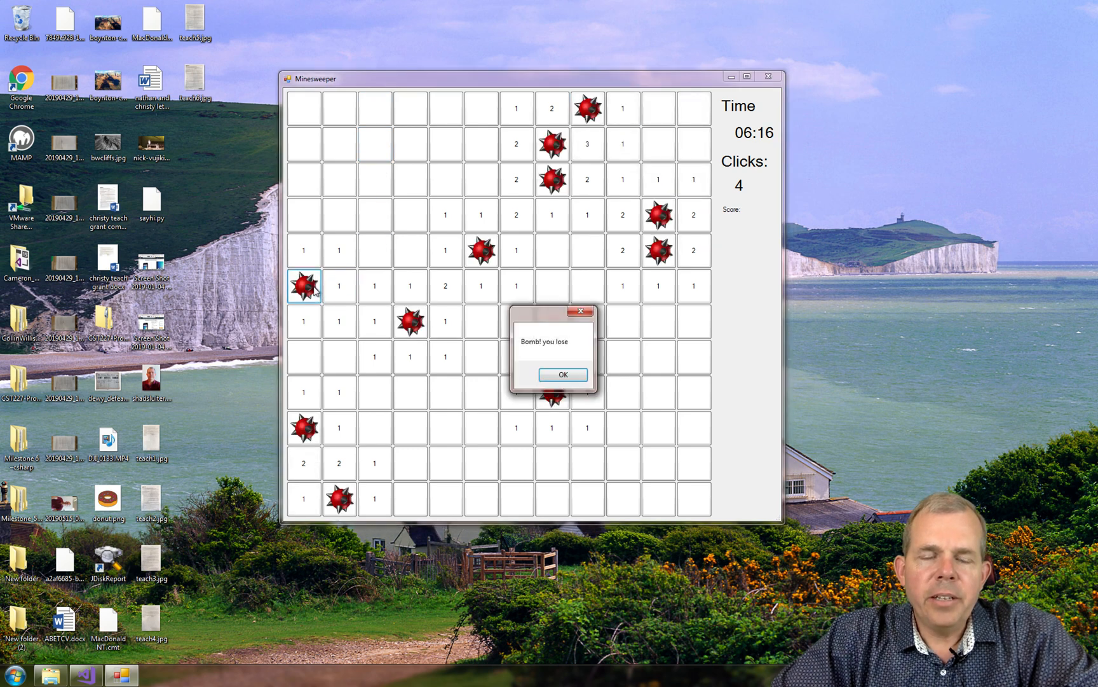